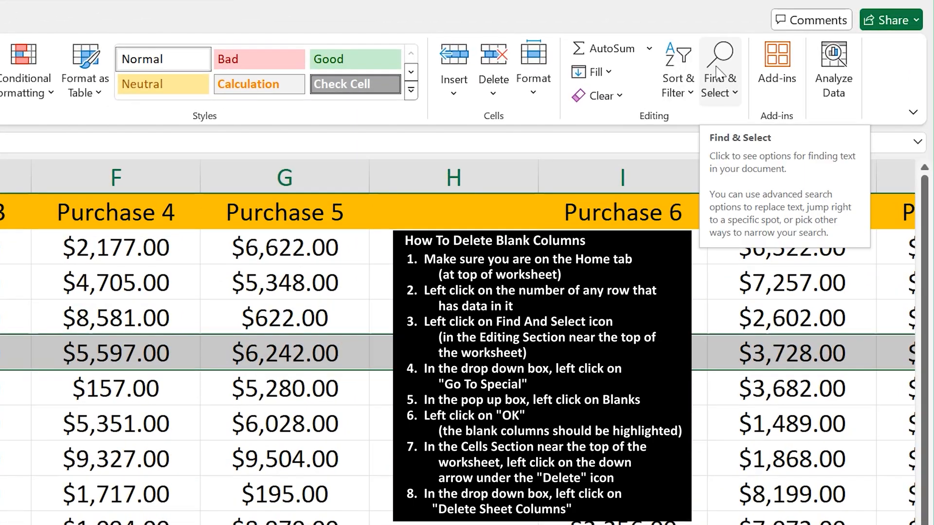
- Bring up Go To Special from the Find & Select menu on the Home ribbon
left_click(720, 71)
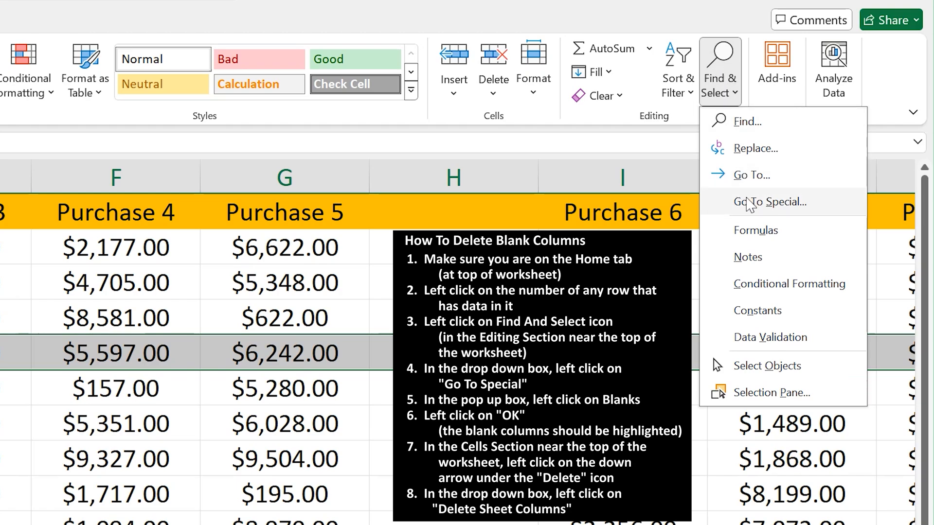
left_click(770, 202)
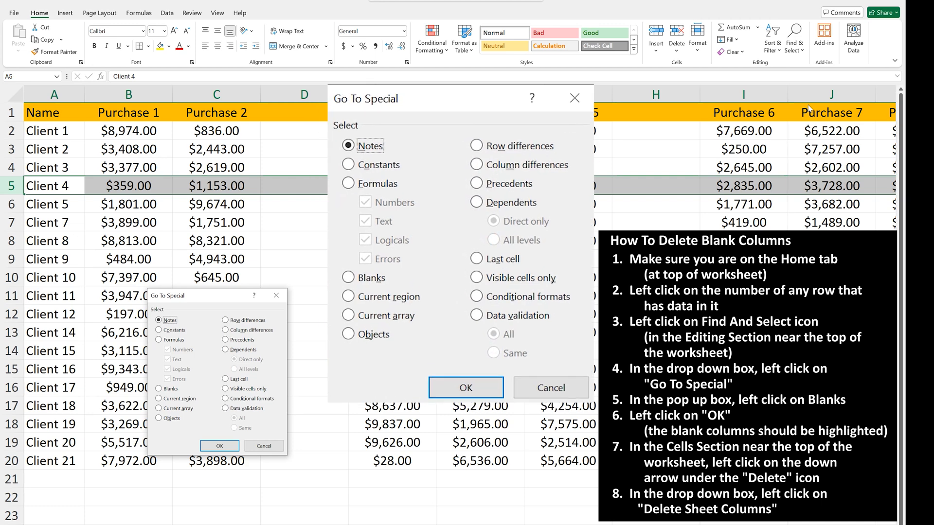
mouse_move(445, 244)
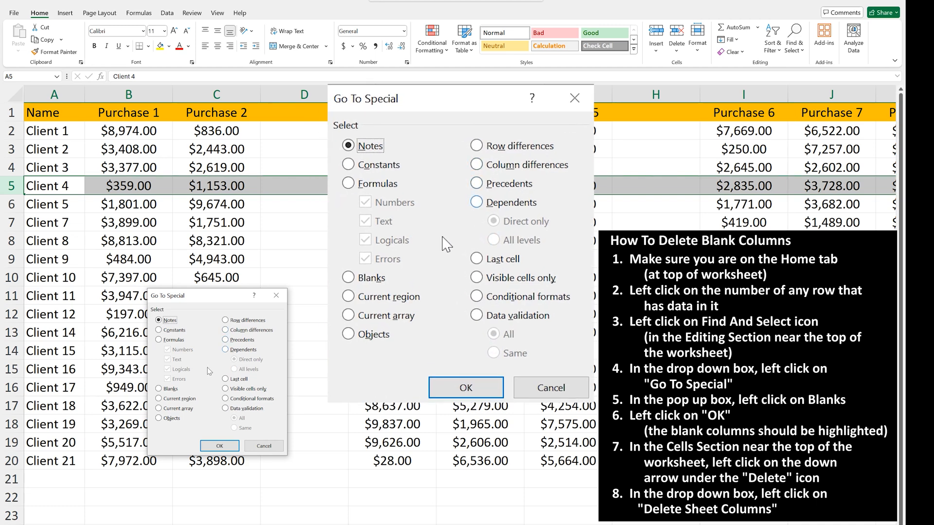
- Select only the blank cells in Client 4's row, highlighting columns D and H
left_click(348, 277)
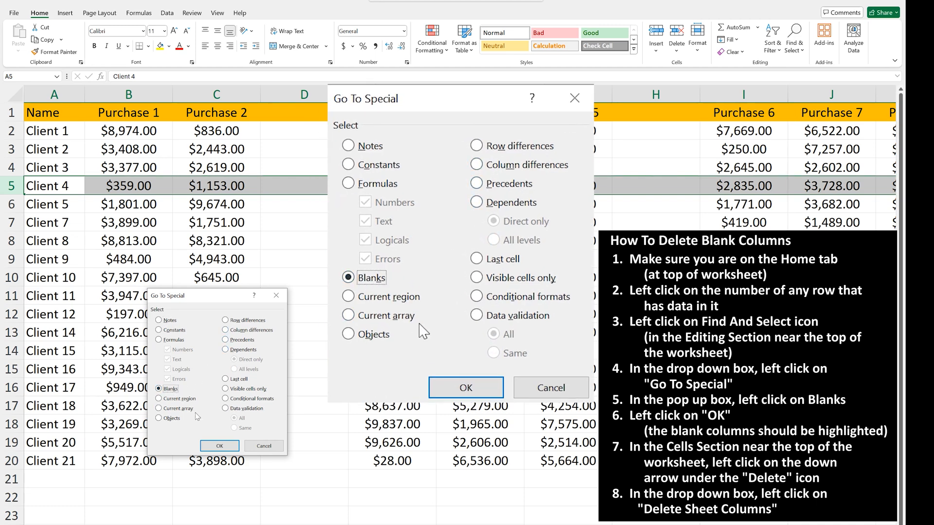
left_click(464, 388)
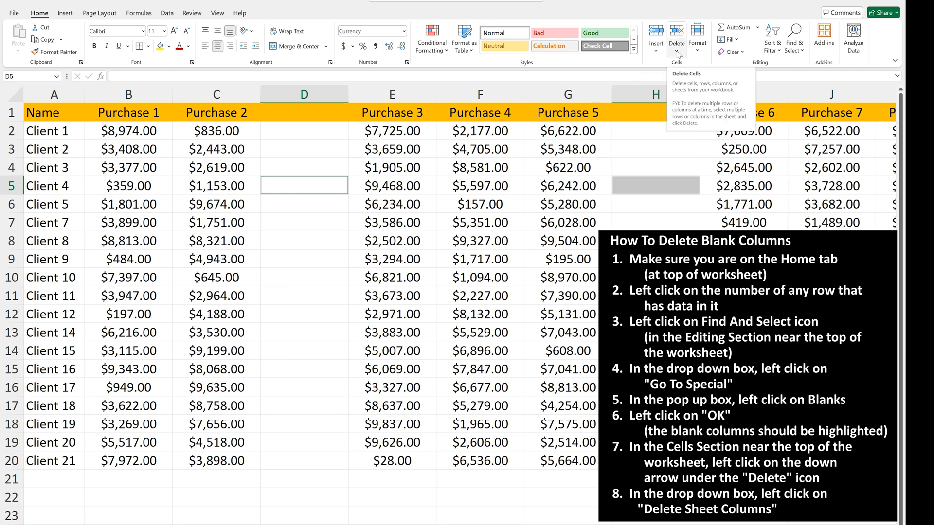
- Delete the sheet columns holding the blanks so Purchase 1-9 run contiguously
left_click(676, 43)
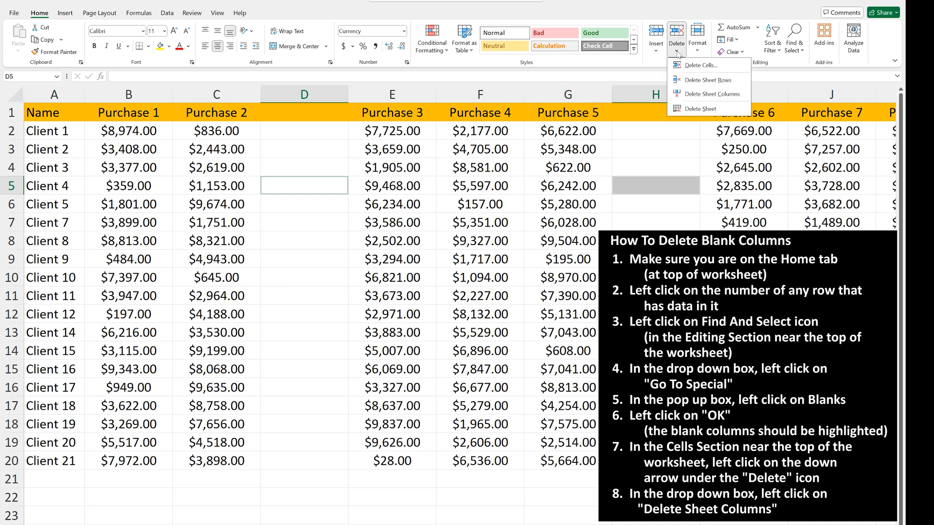
mouse_move(690, 65)
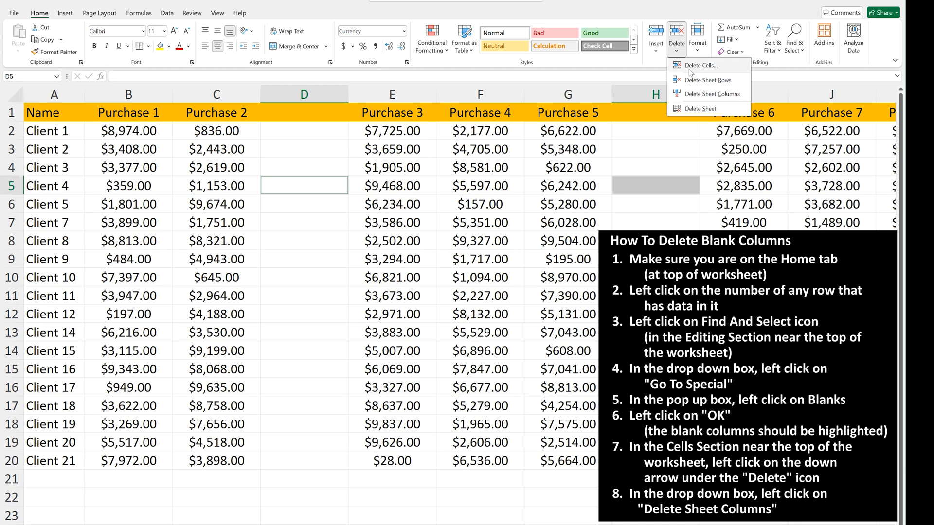
mouse_move(691, 98)
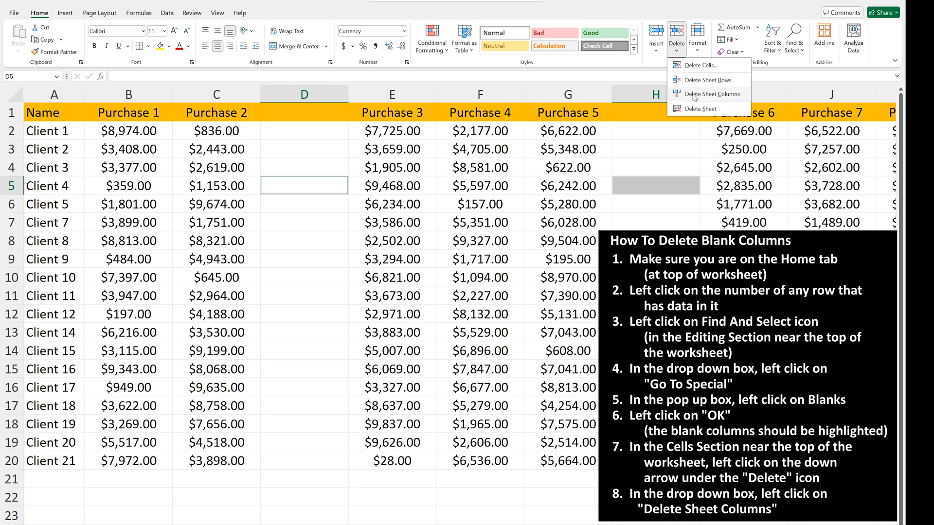
left_click(710, 93)
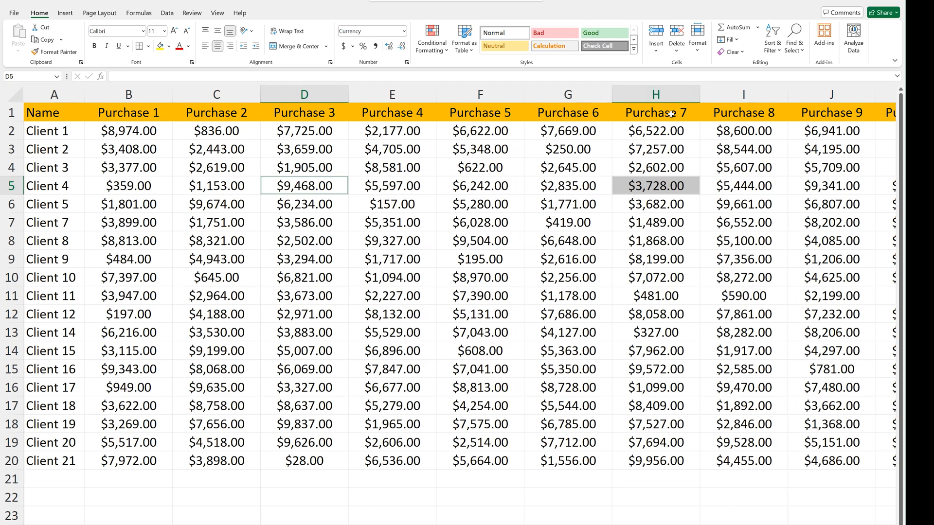
left_click(480, 149)
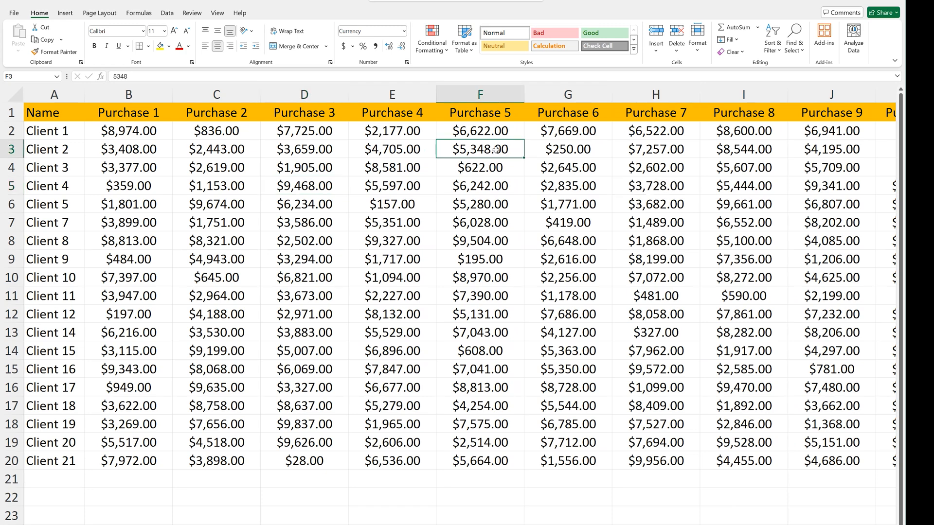